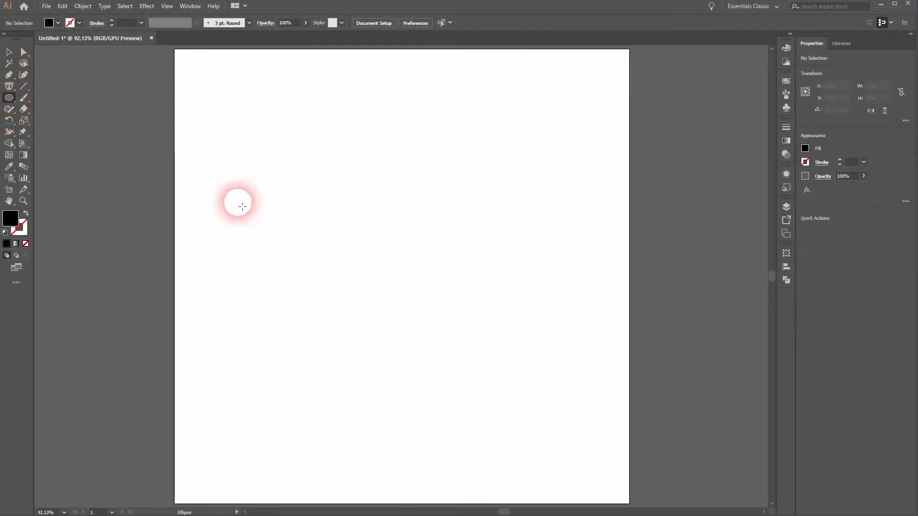
# Draw a circle, Alt-drag copies into a row of four, and fill the second red and third yellow
pyautogui.moveTo(240, 205); pyautogui.dragTo(292, 253)
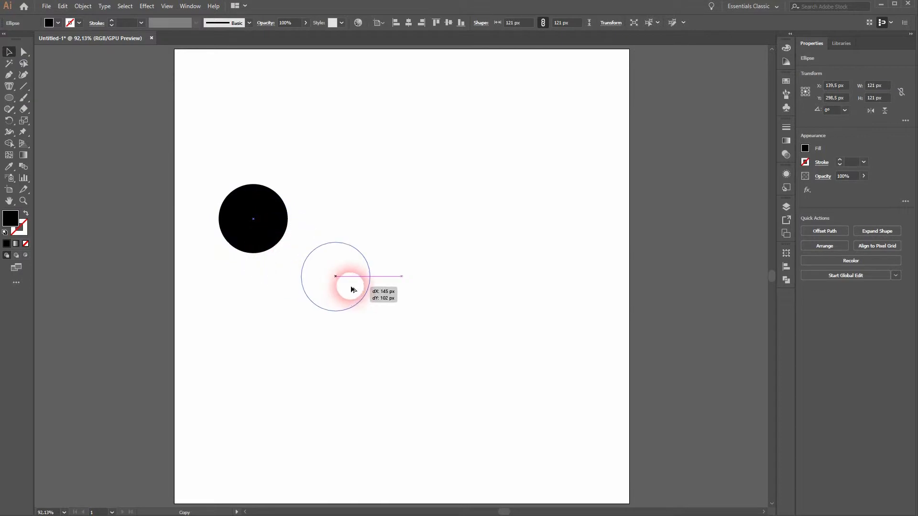
pyautogui.moveTo(352, 289); pyautogui.dragTo(362, 234)
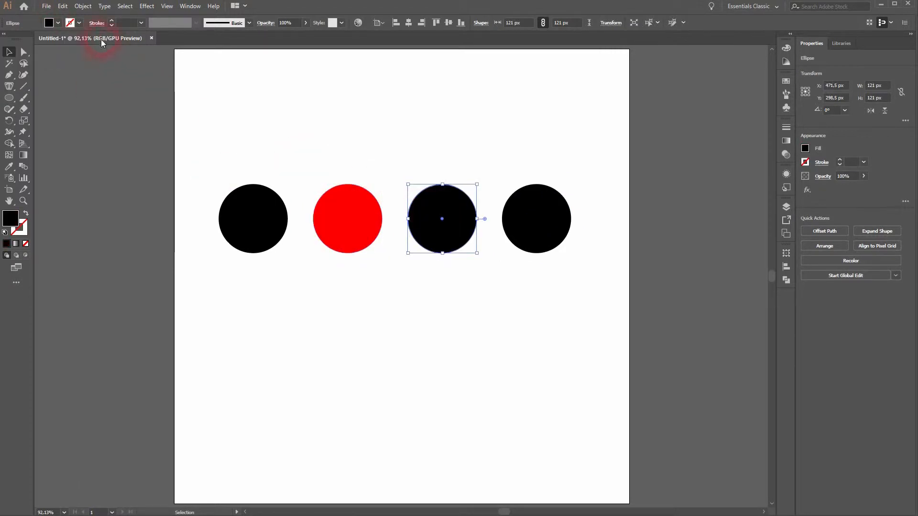
pyautogui.click(54, 40)
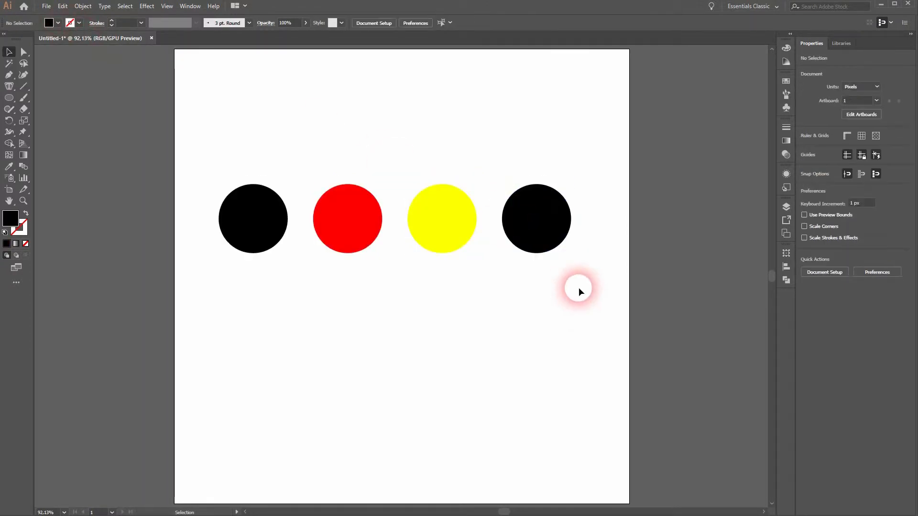
pyautogui.click(535, 218)
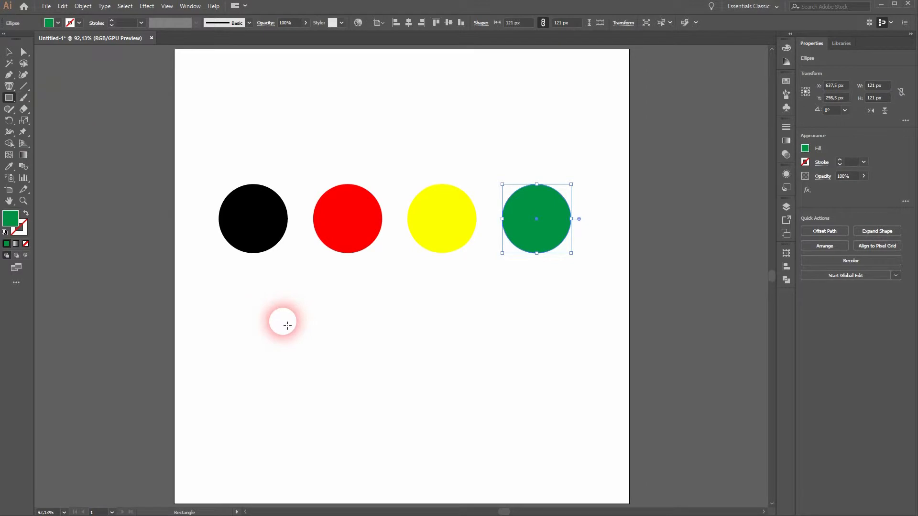
# Draw a square and a star below the circles and Alt-drag copies into an alternating row
pyautogui.moveTo(287, 325); pyautogui.dragTo(287, 365)
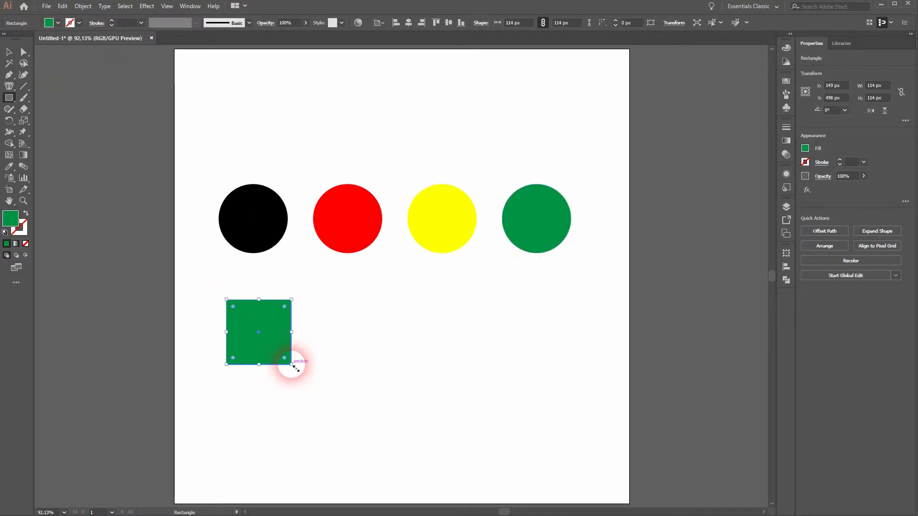
pyautogui.moveTo(291, 361); pyautogui.dragTo(441, 334)
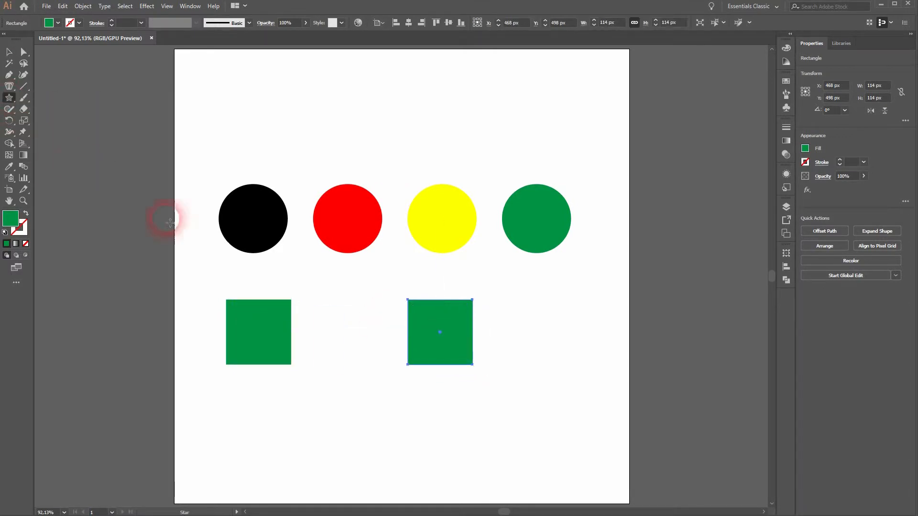
pyautogui.moveTo(325, 278); pyautogui.dragTo(348, 334)
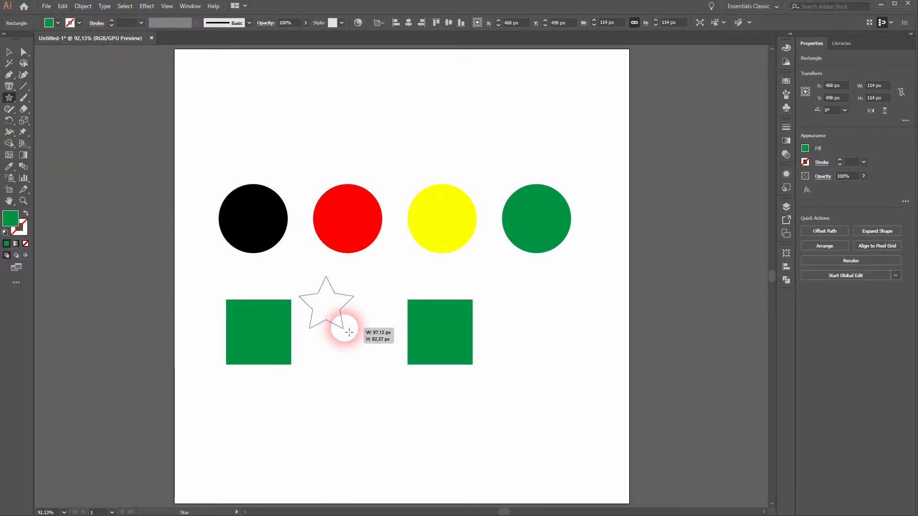
pyautogui.moveTo(348, 331); pyautogui.dragTo(359, 345)
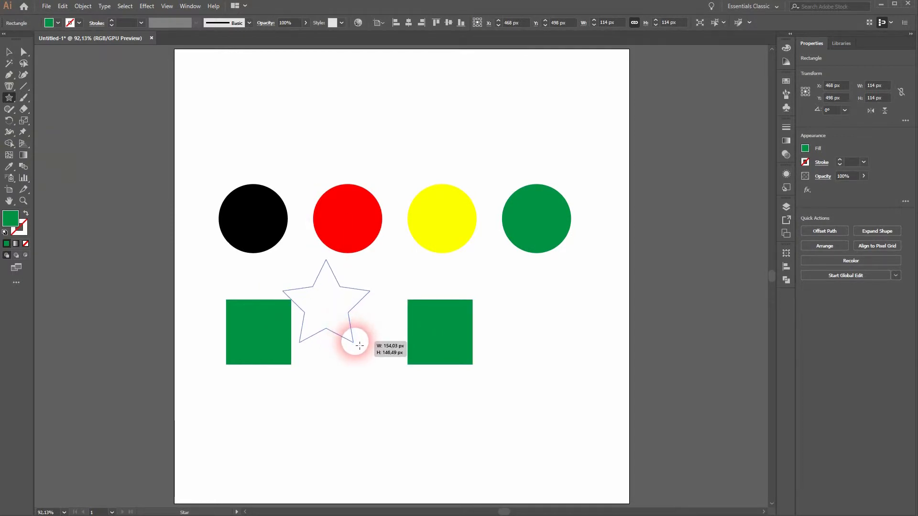
pyautogui.moveTo(357, 345); pyautogui.dragTo(343, 327)
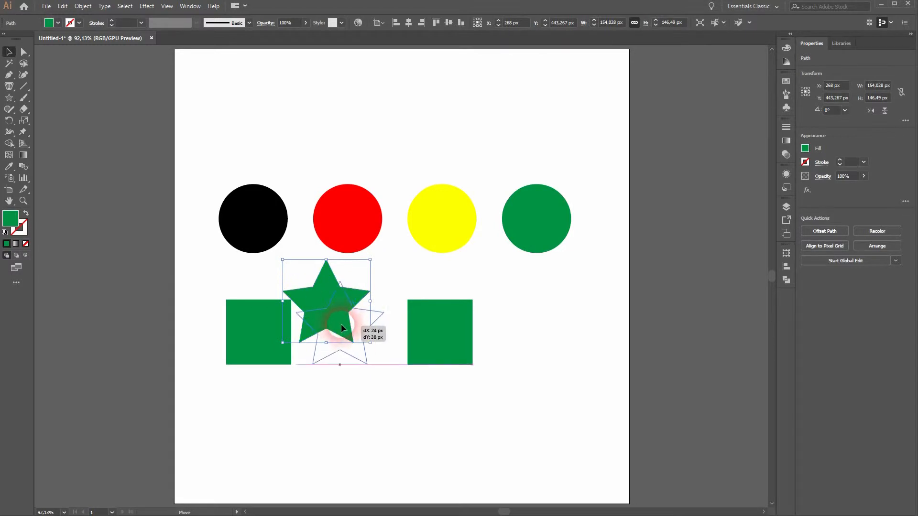
pyautogui.moveTo(342, 328); pyautogui.dragTo(535, 333)
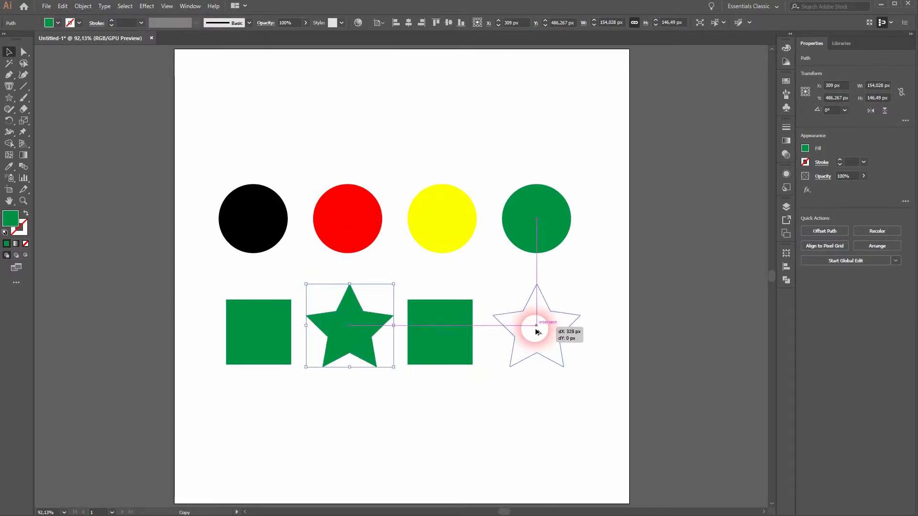
pyautogui.moveTo(535, 325); pyautogui.dragTo(536, 310)
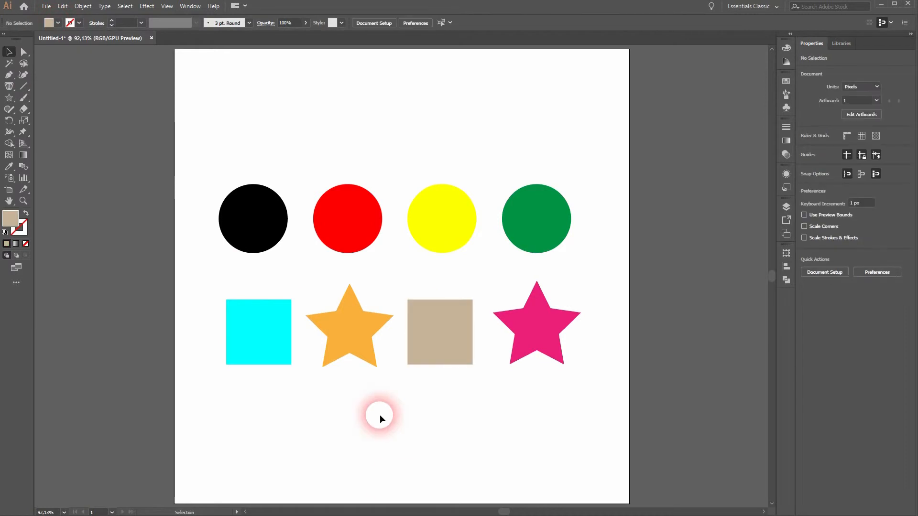
# Apply Roughen to the black circle at 3% Relative size with Smooth points
pyautogui.click(253, 219)
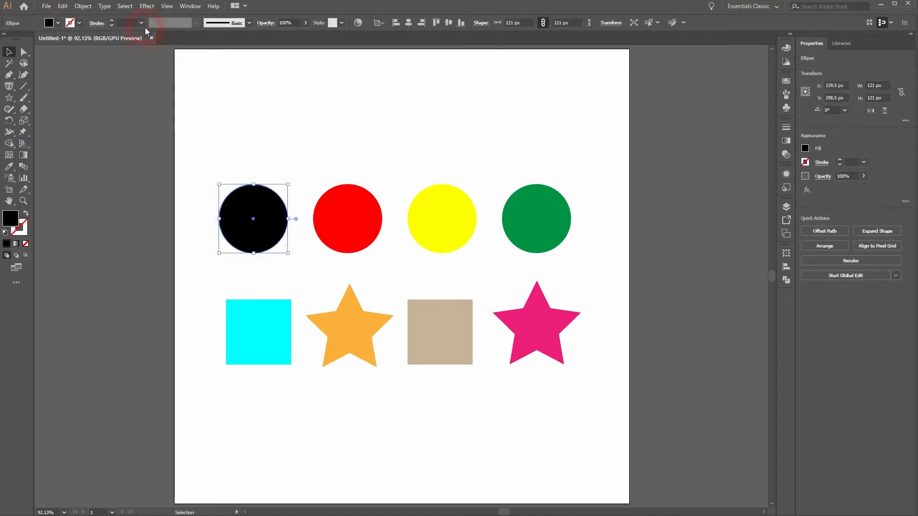
pyautogui.click(147, 6)
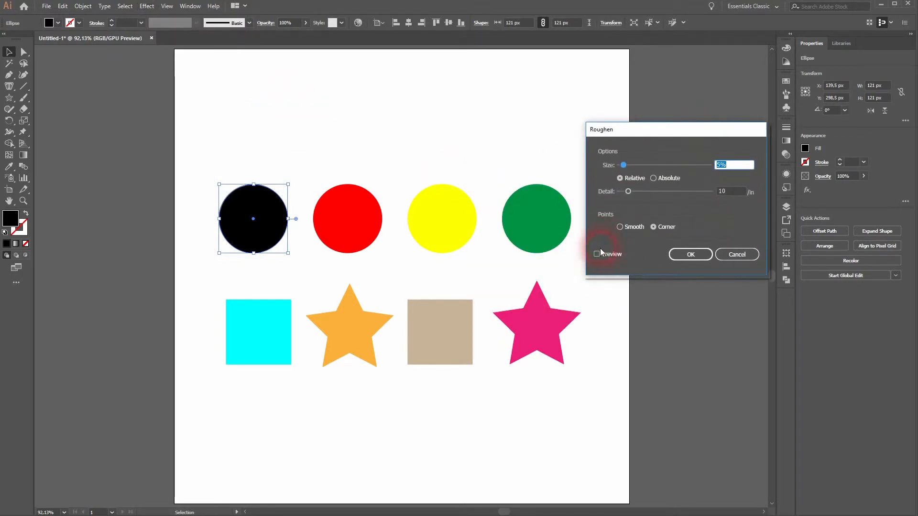
pyautogui.click(596, 253)
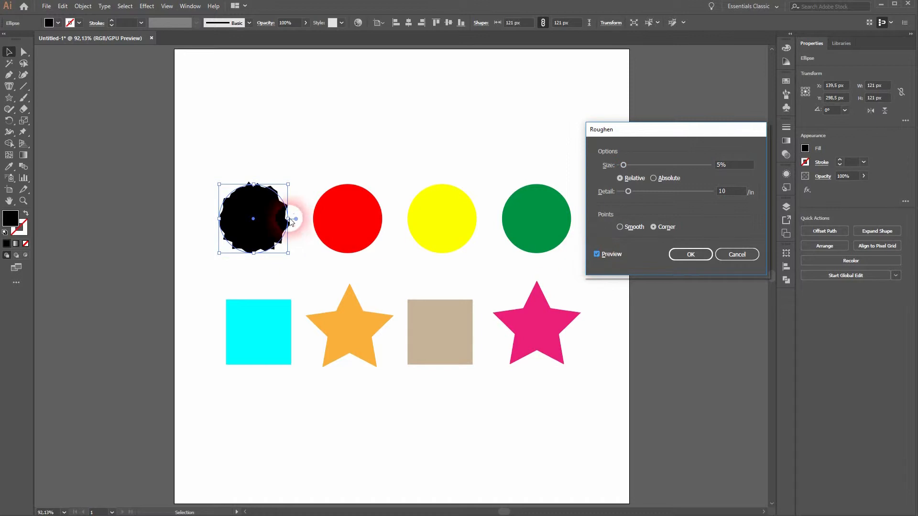
pyautogui.click(653, 227)
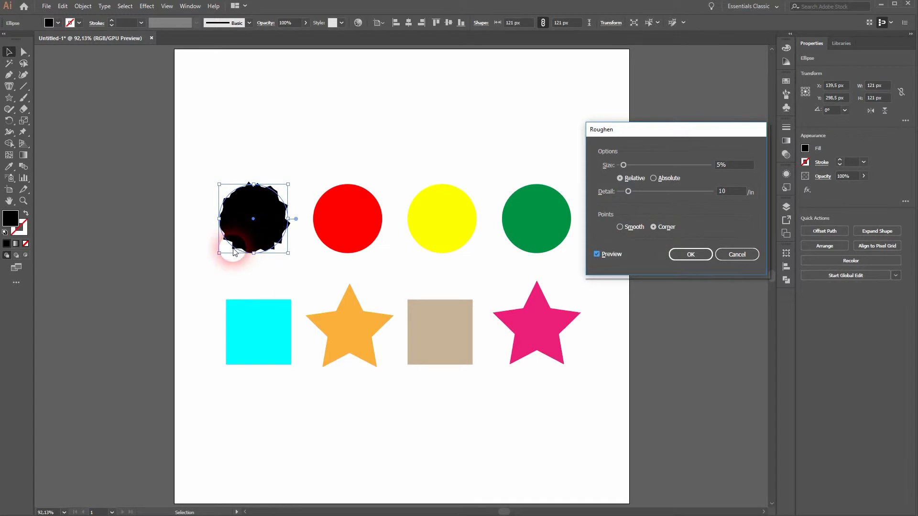
pyautogui.click(620, 227)
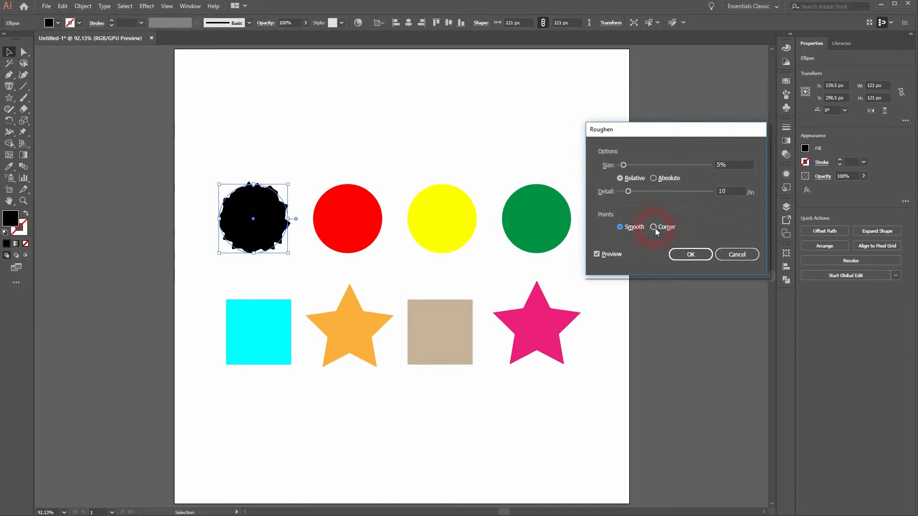
pyautogui.click(619, 227)
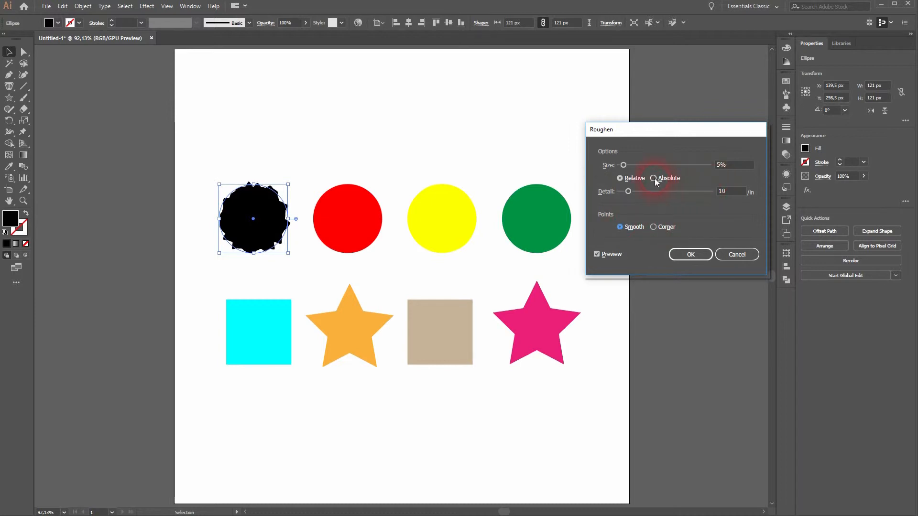
pyautogui.click(654, 178)
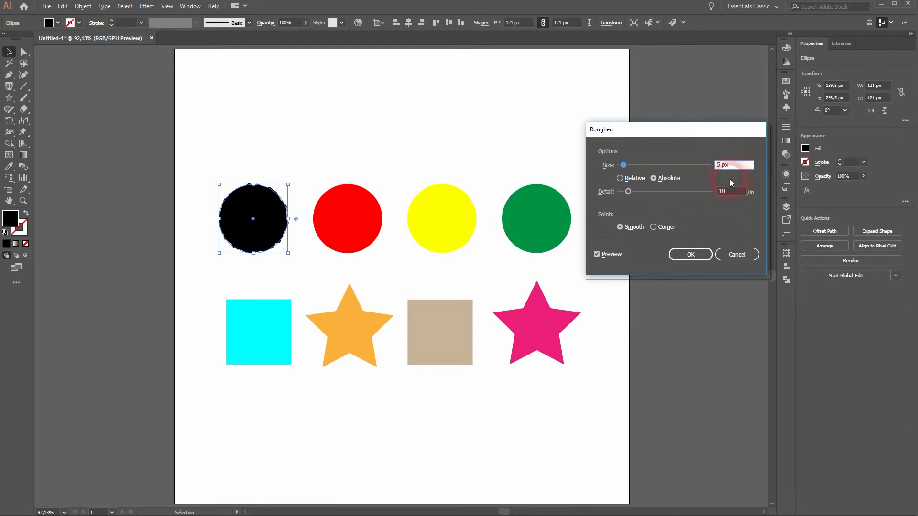
pyautogui.click(620, 178)
pyautogui.write('5')
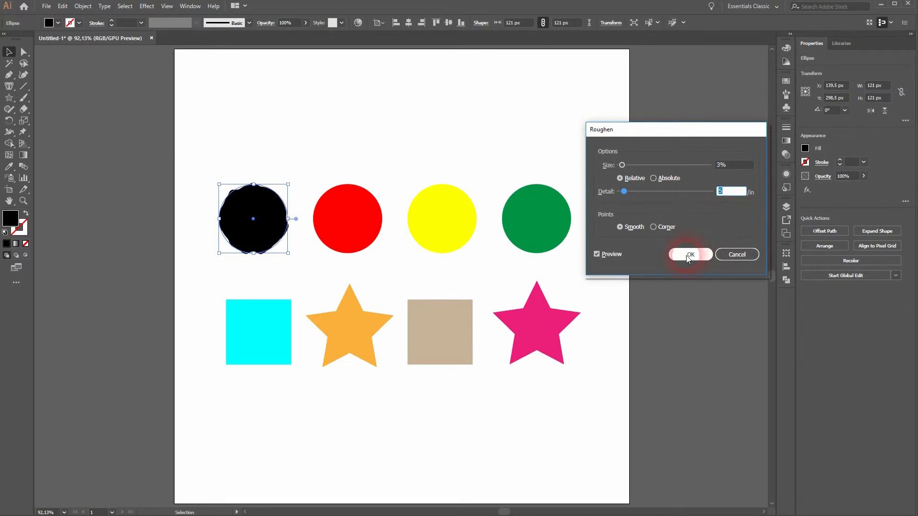
pyautogui.click(690, 254)
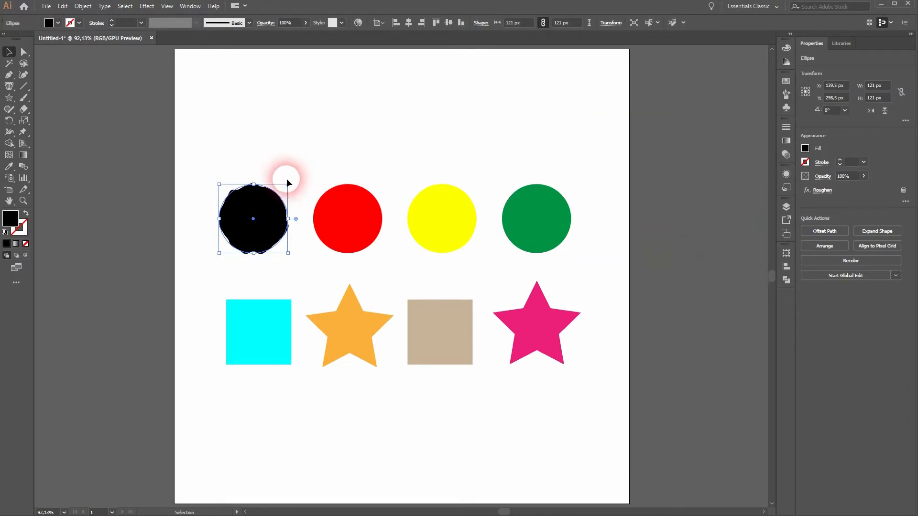
# Alt-drag a copy of the black circle above the row and roughen the red circle with adjusted Detail
pyautogui.moveTo(286, 182); pyautogui.dragTo(266, 138)
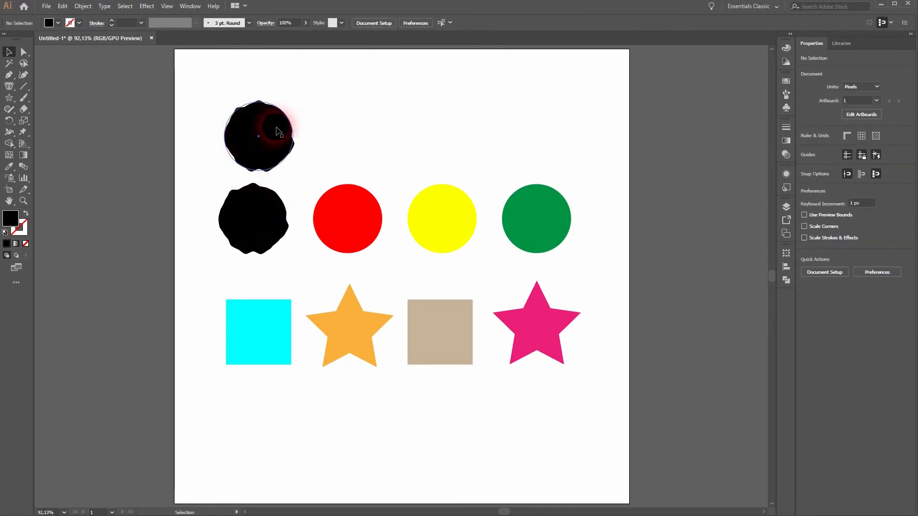
pyautogui.click(347, 219)
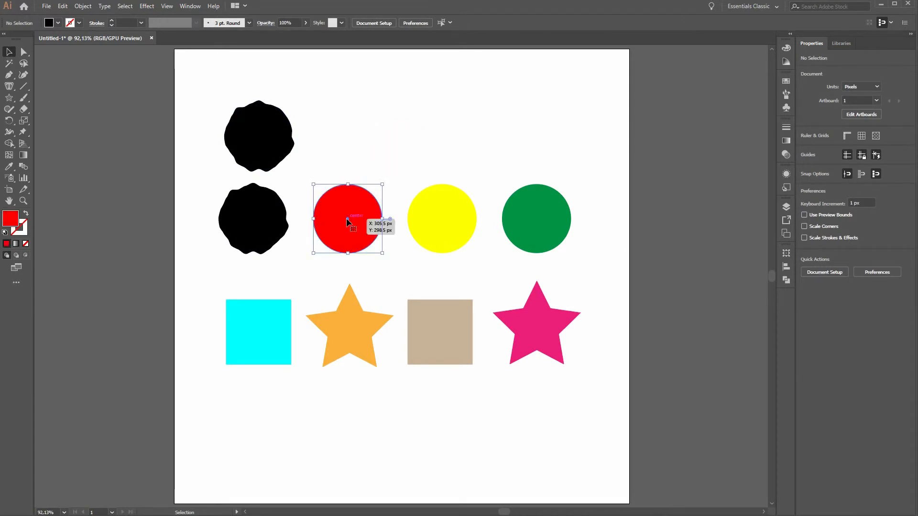
pyautogui.click(147, 6)
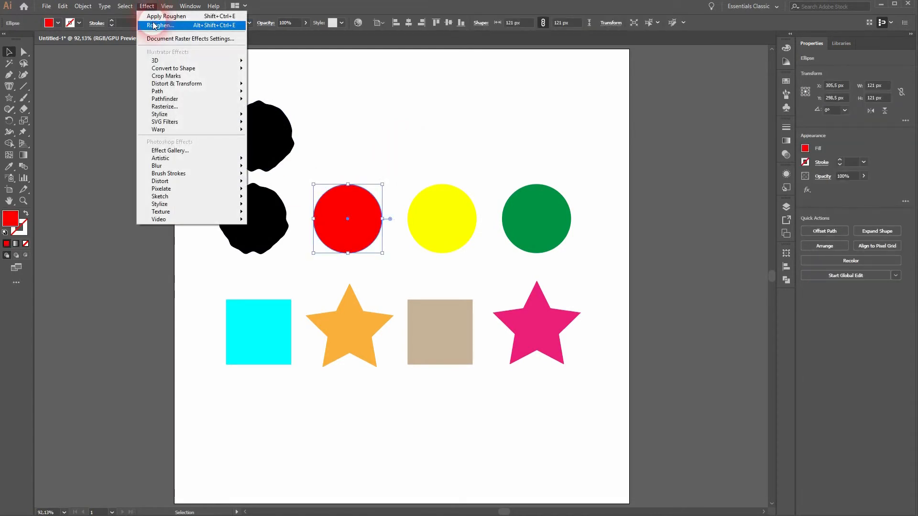
pyautogui.click(158, 25)
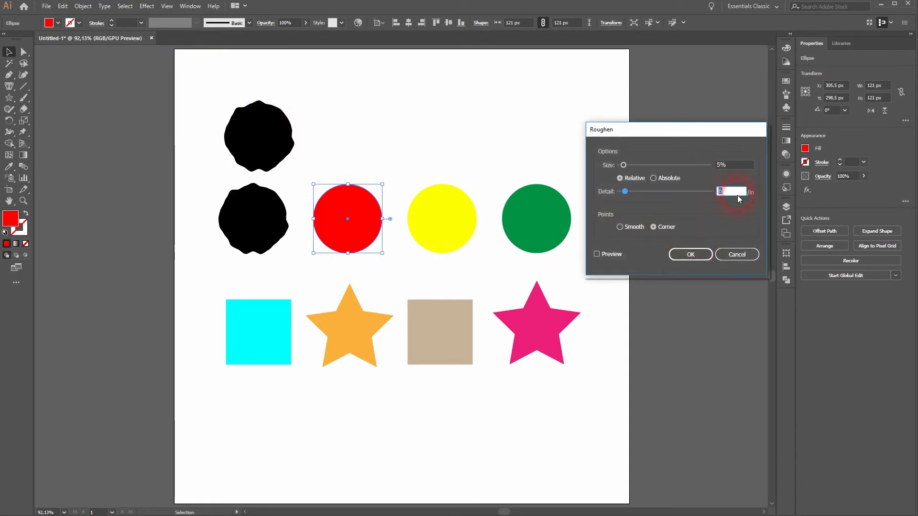
pyautogui.click(597, 253)
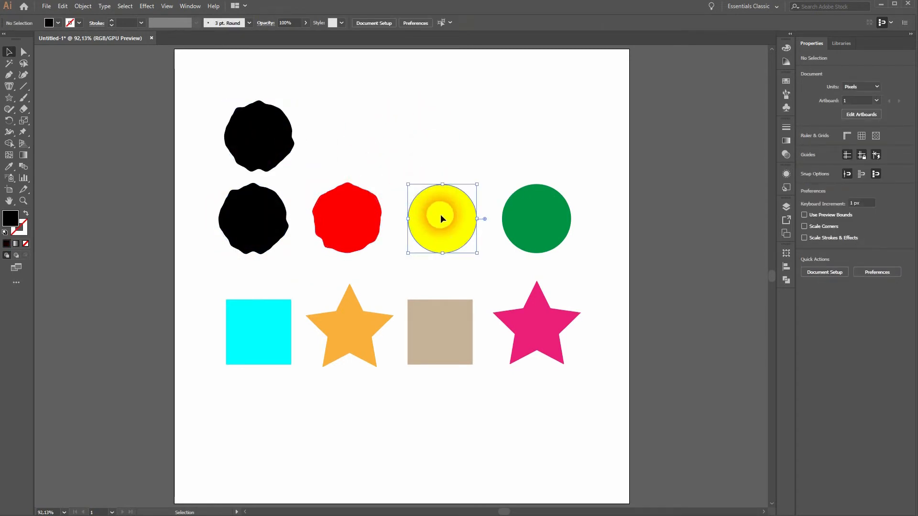
# Reapply the last Roughen effect to the yellow circle, then to the green circle
pyautogui.click(146, 6)
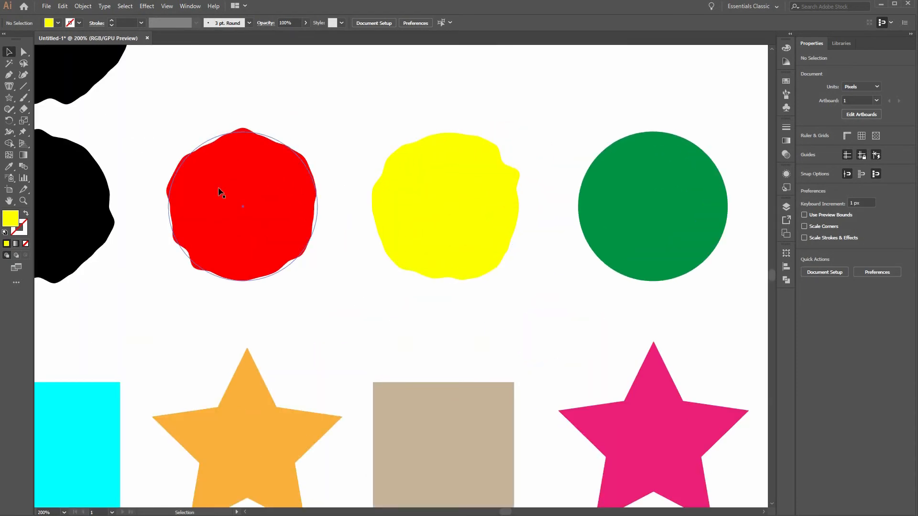
pyautogui.click(652, 206)
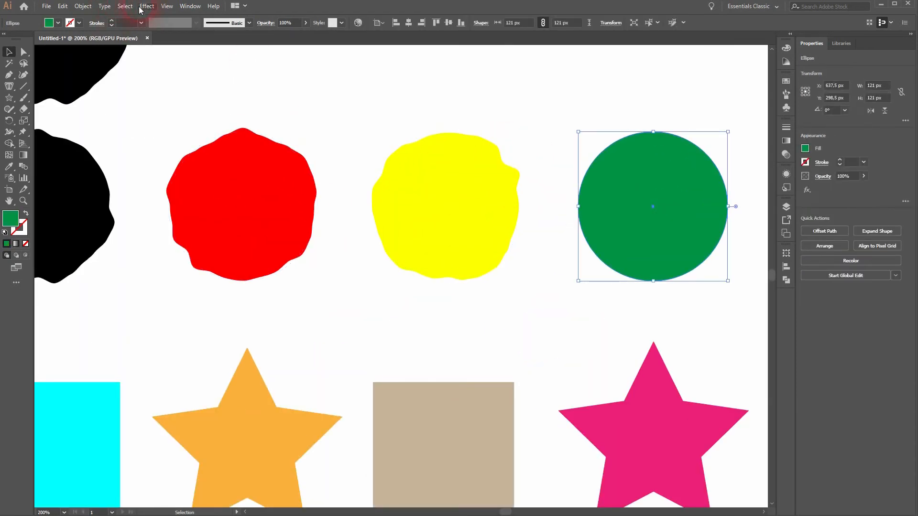
pyautogui.click(146, 6)
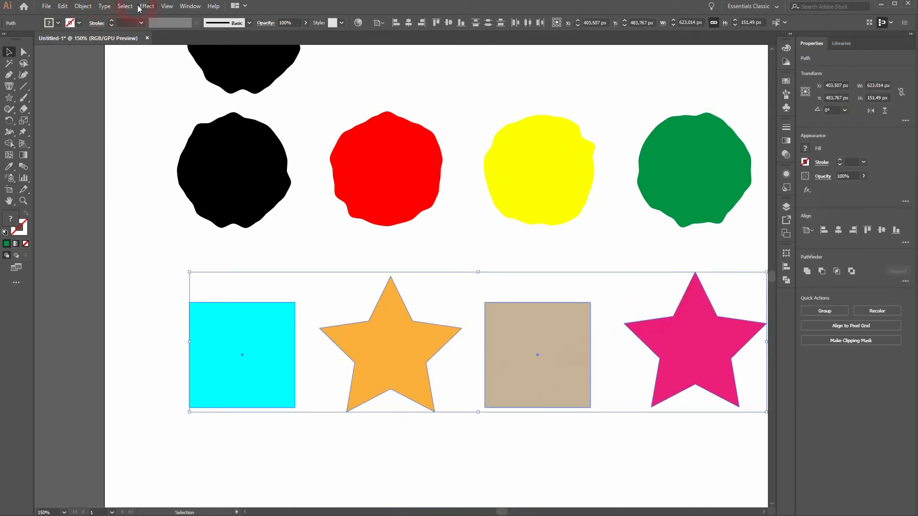
# Roughen the squares and stars (Size 3%, Detail 5, Smooth) and enlarge the tan square to about 145 px
pyautogui.click(146, 6)
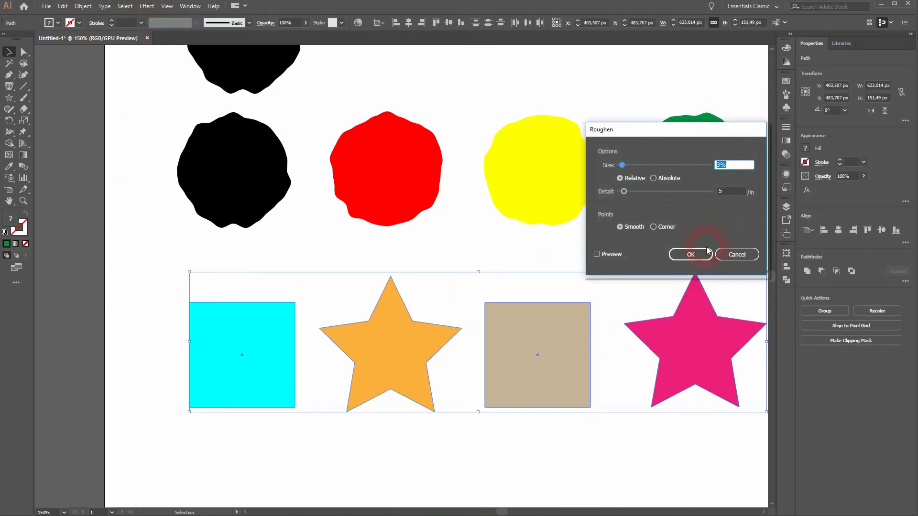
pyautogui.click(596, 254)
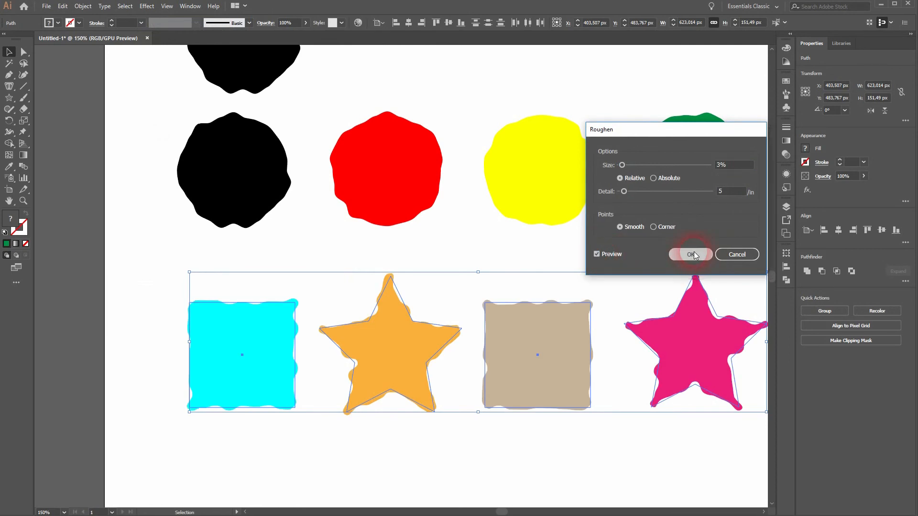
pyautogui.click(690, 254)
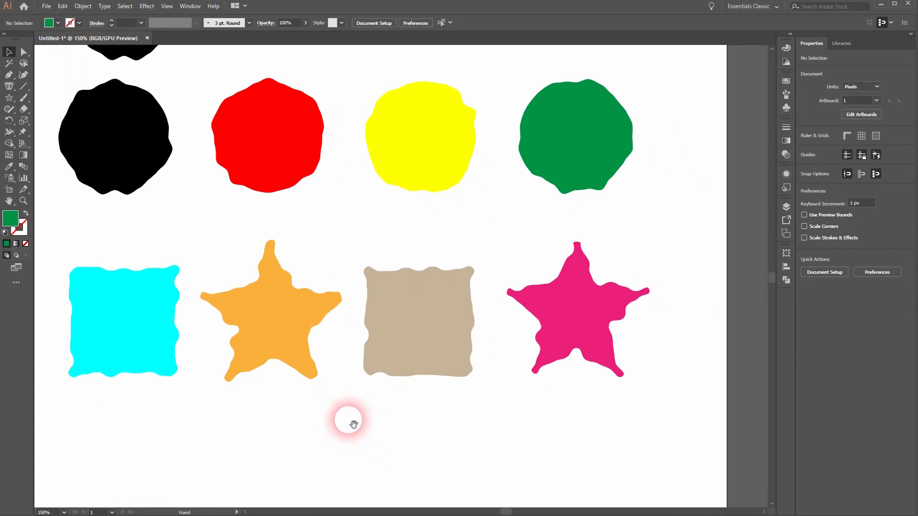
pyautogui.click(271, 310)
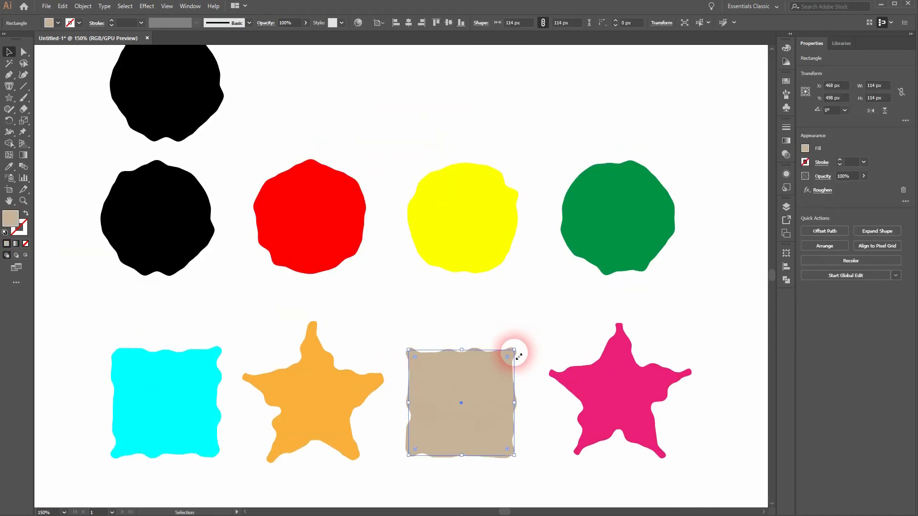
pyautogui.moveTo(507, 356); pyautogui.dragTo(542, 320)
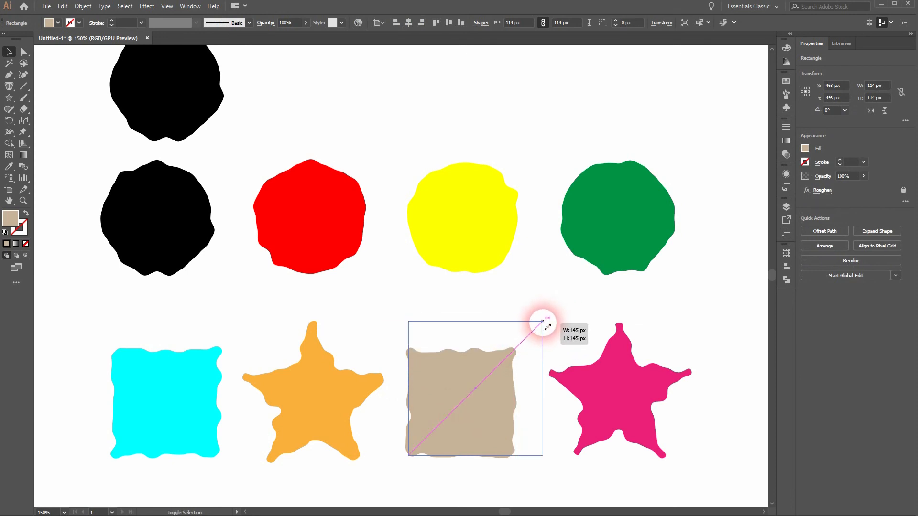